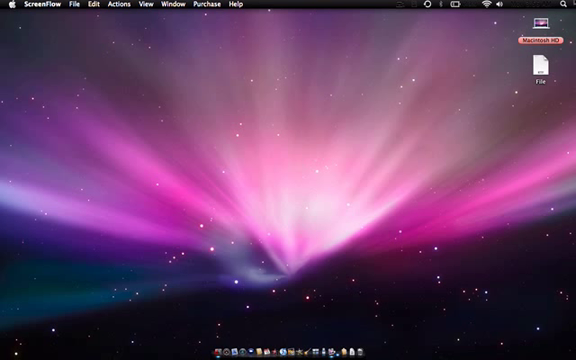
mouse_move(496, 62)
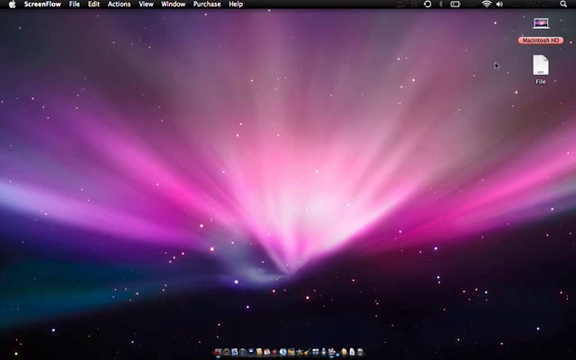
- Launch Transmission by searching 'tra' in Spotlight
click(568, 6)
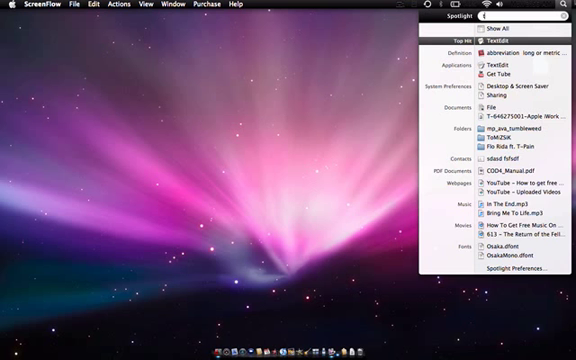
text(tra)
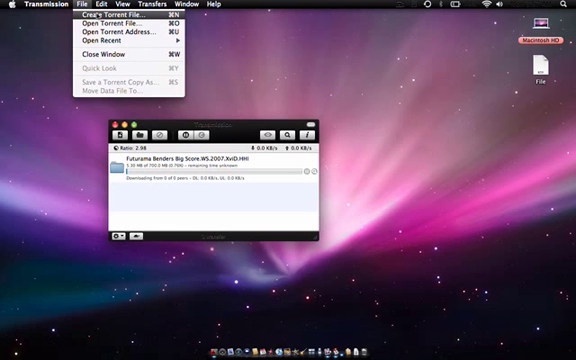
- Begin creating a new torrent from the File menu
click(92, 20)
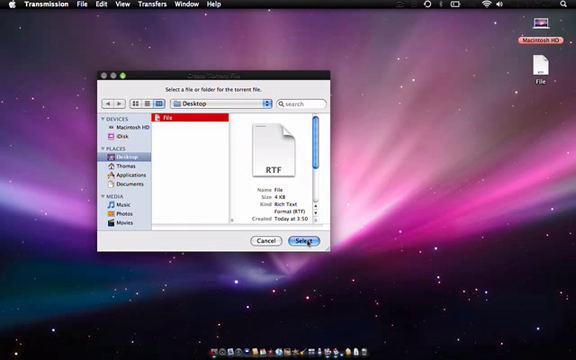
- Create the .torrent from File.rtf onto the Desktop and dismiss the add window
click(304, 240)
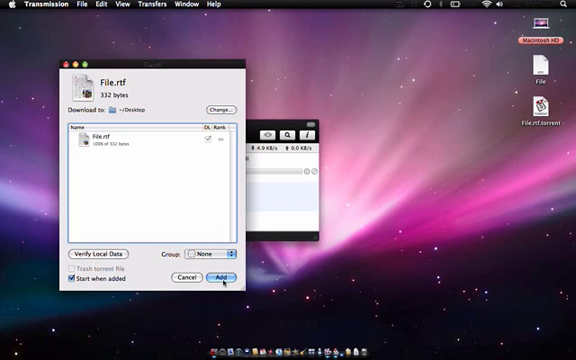
click(218, 280)
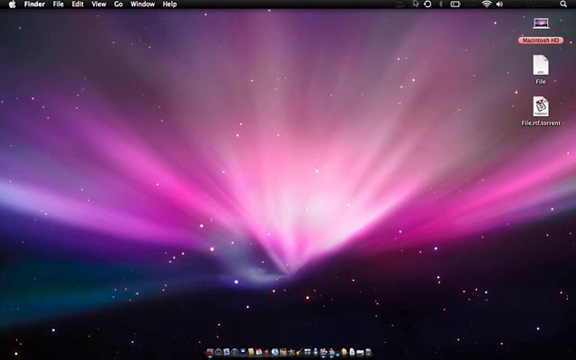
- Return to the desktop, leaving the new torrent beside File.rtf
click(420, 4)
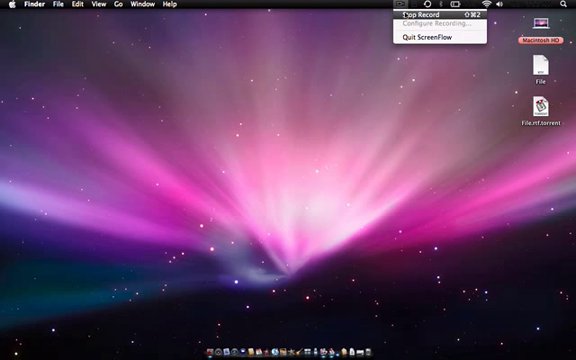